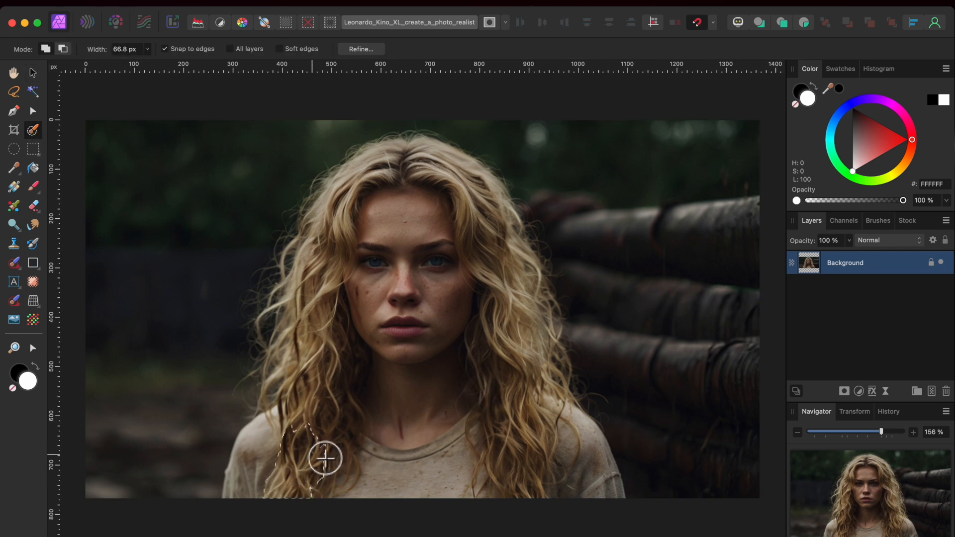
Paint a Selection Brush stroke over the woman's shoulder and hair to outline her
drag(326, 458, 530, 321)
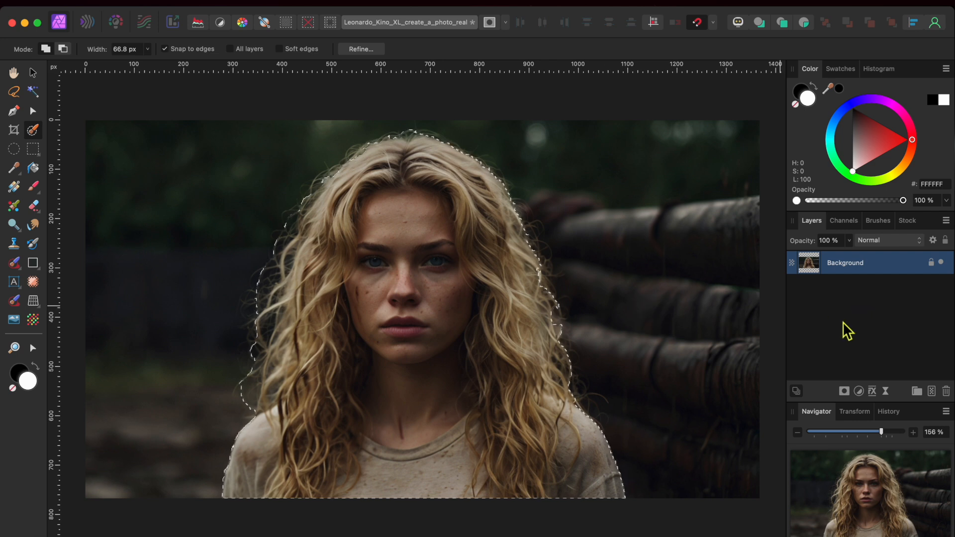
mouse_move(846, 391)
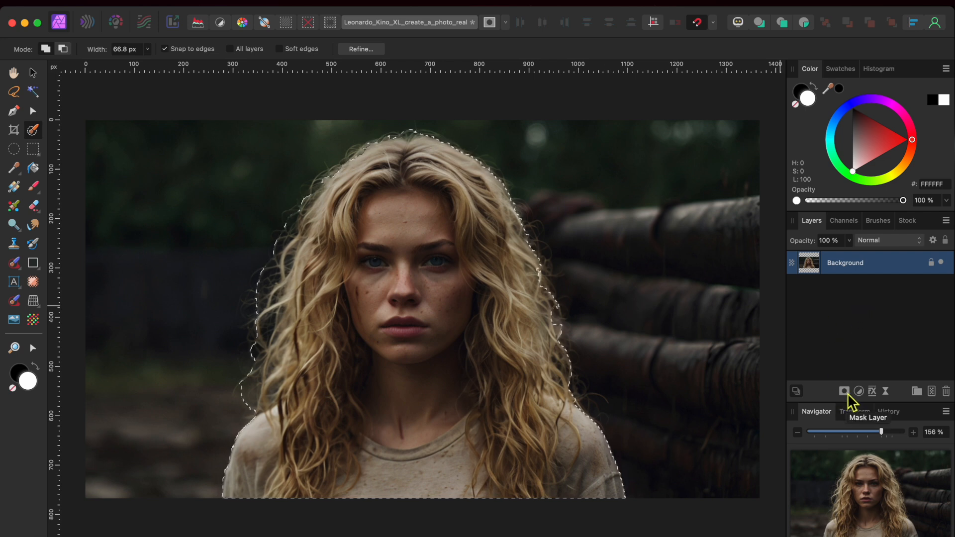
In Refine Selection, matte the lower, left and upper curly hair strands into the selection
click(361, 49)
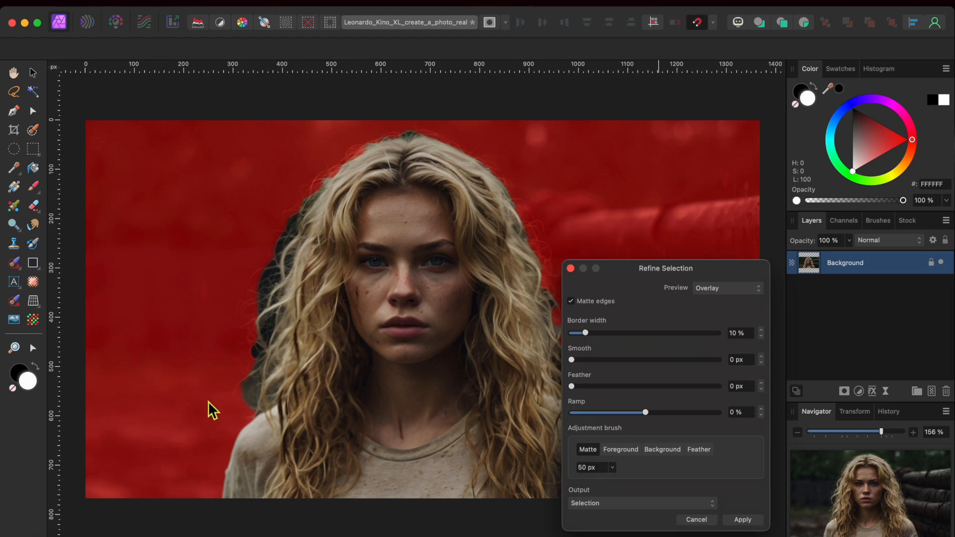
mouse_move(275, 293)
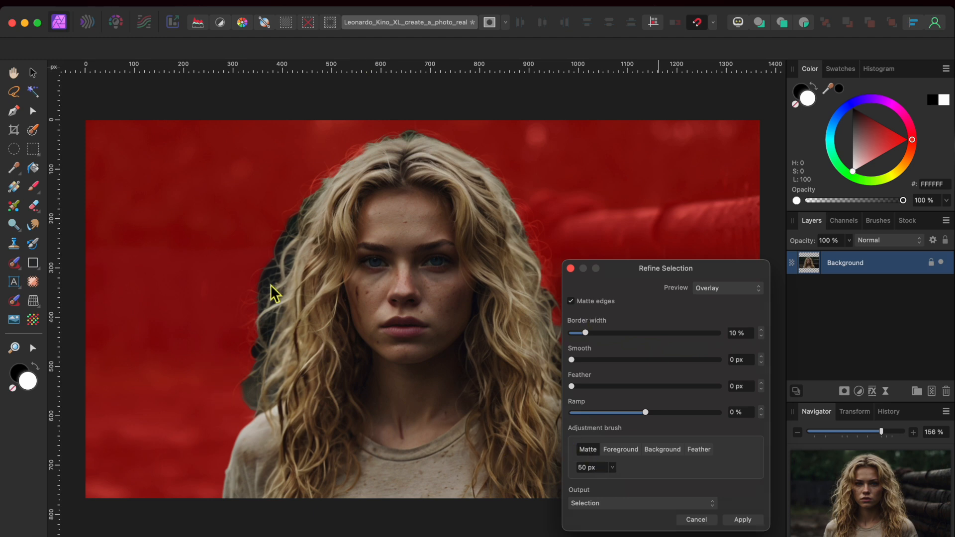
drag(283, 296, 255, 396)
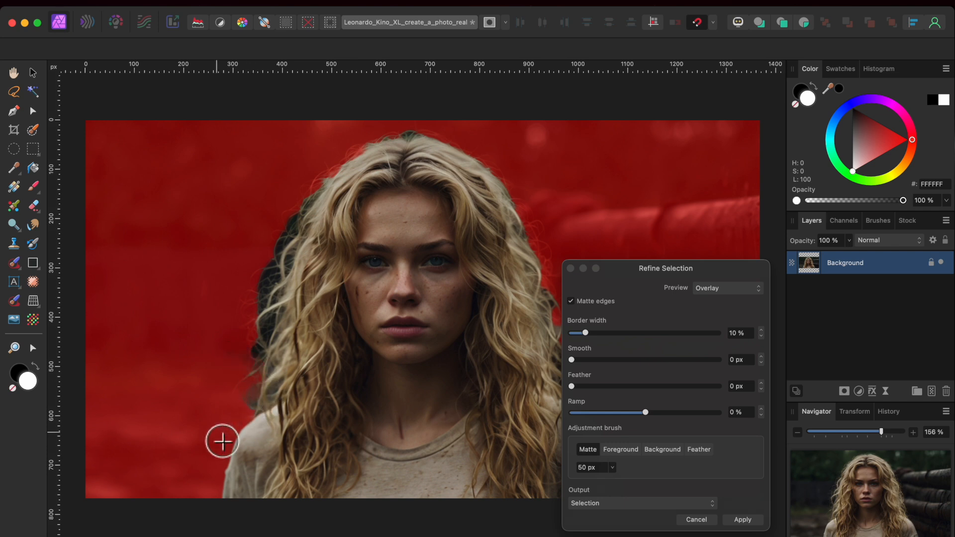
drag(221, 441, 272, 315)
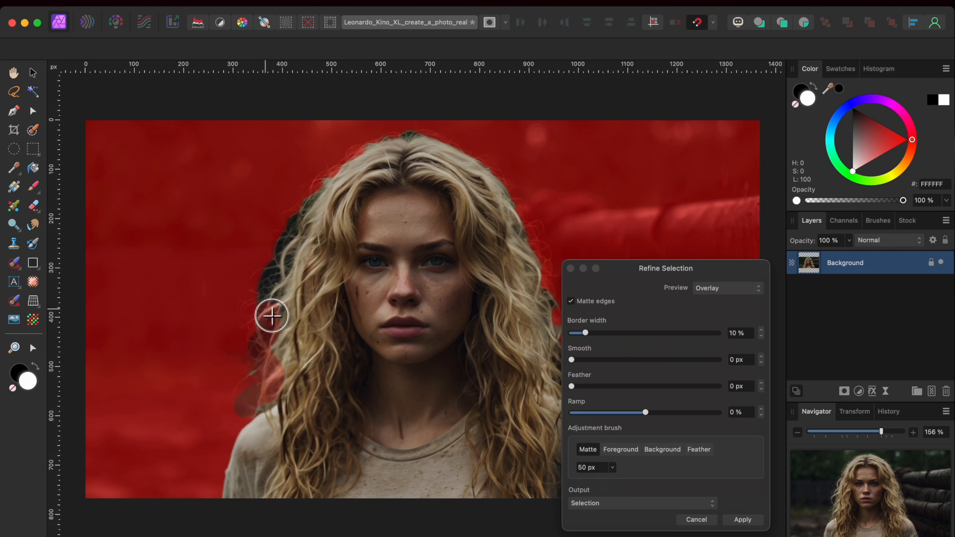
drag(271, 315, 293, 243)
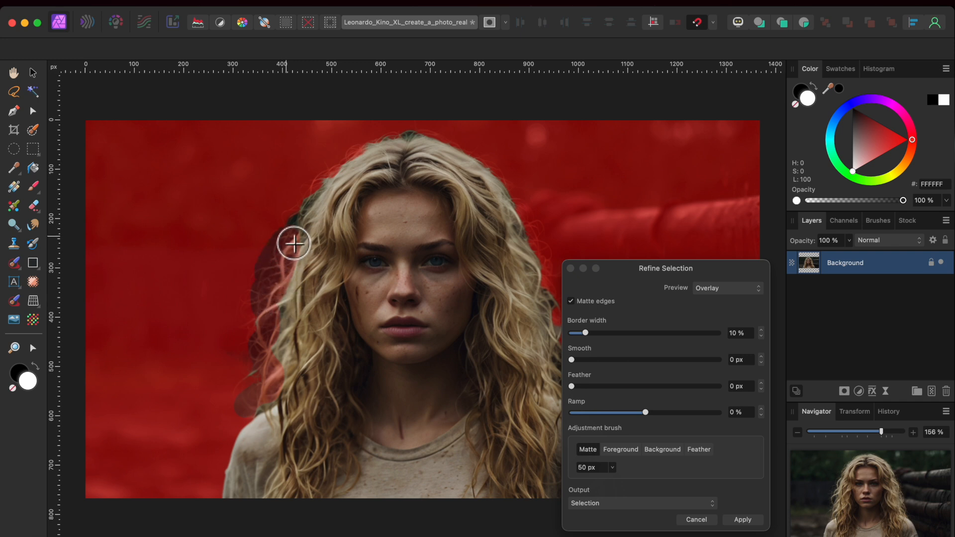
drag(293, 244, 406, 141)
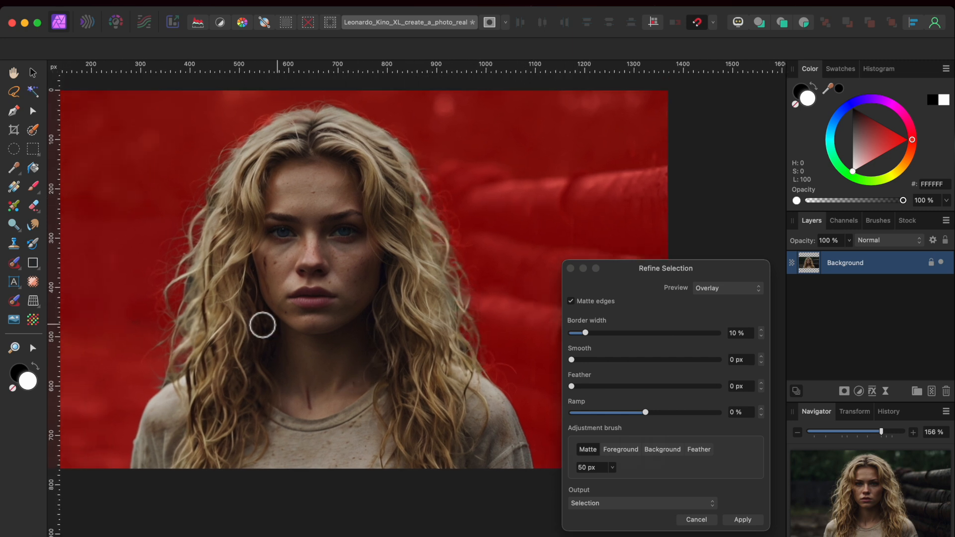
Output the refined selection as a new layer with mask and apply it
click(640, 503)
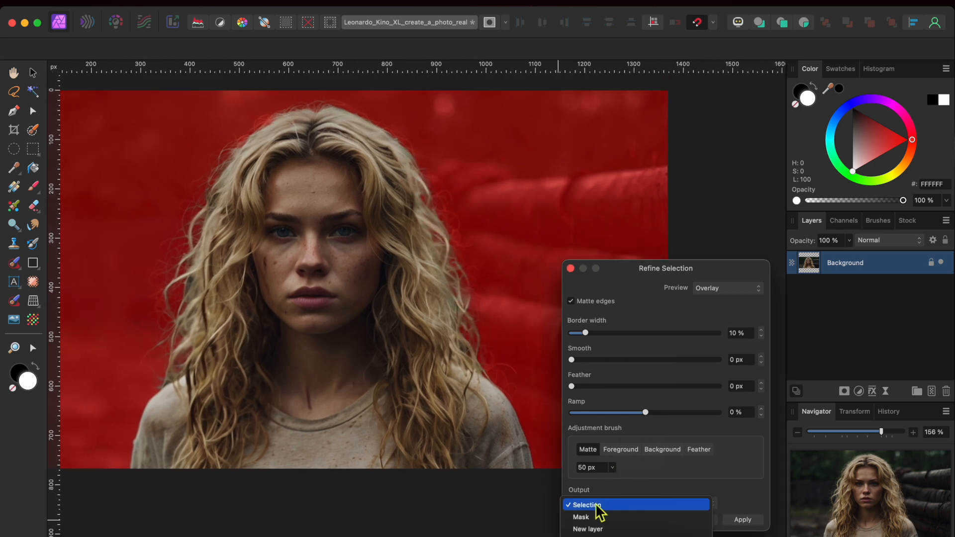
click(609, 529)
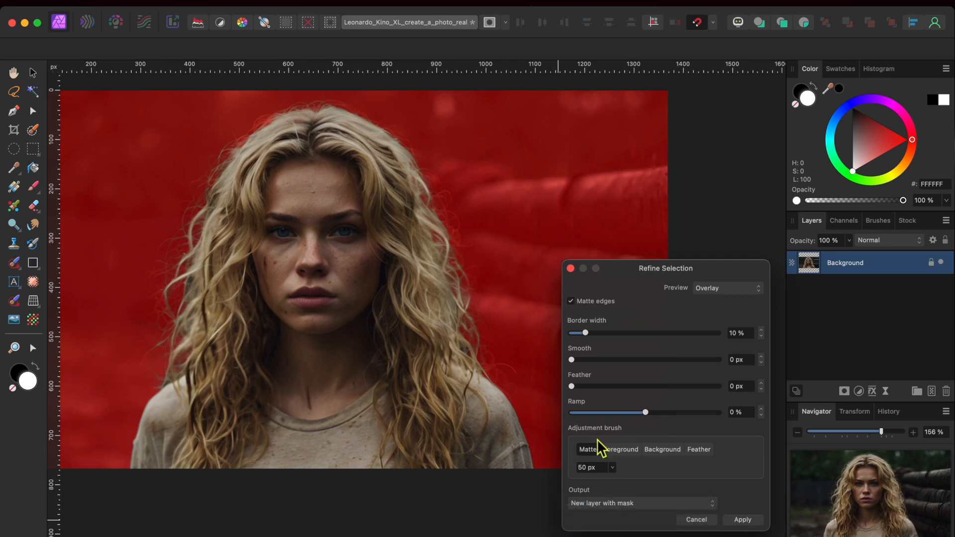
click(743, 520)
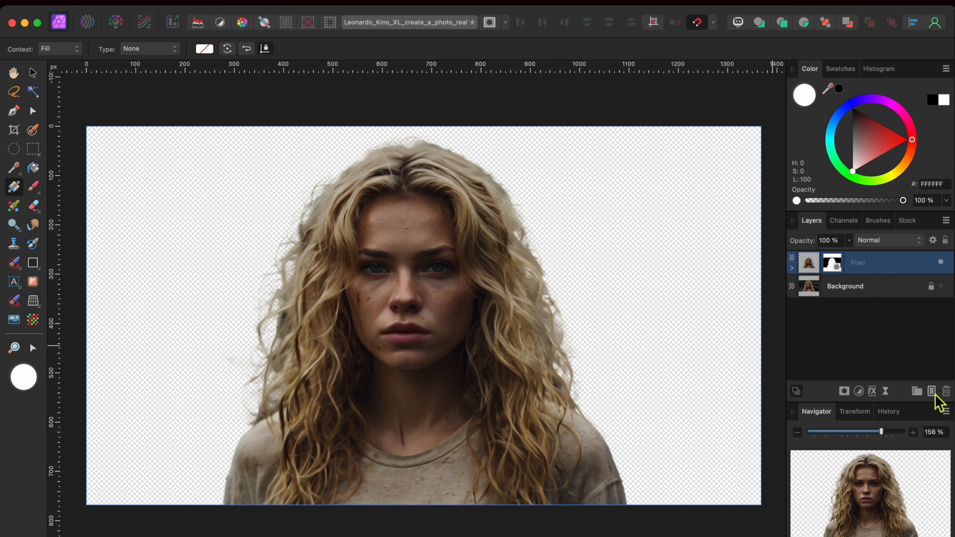
Add a pixel layer and draw a white-to-black gradient from top-left to bottom-right
click(931, 391)
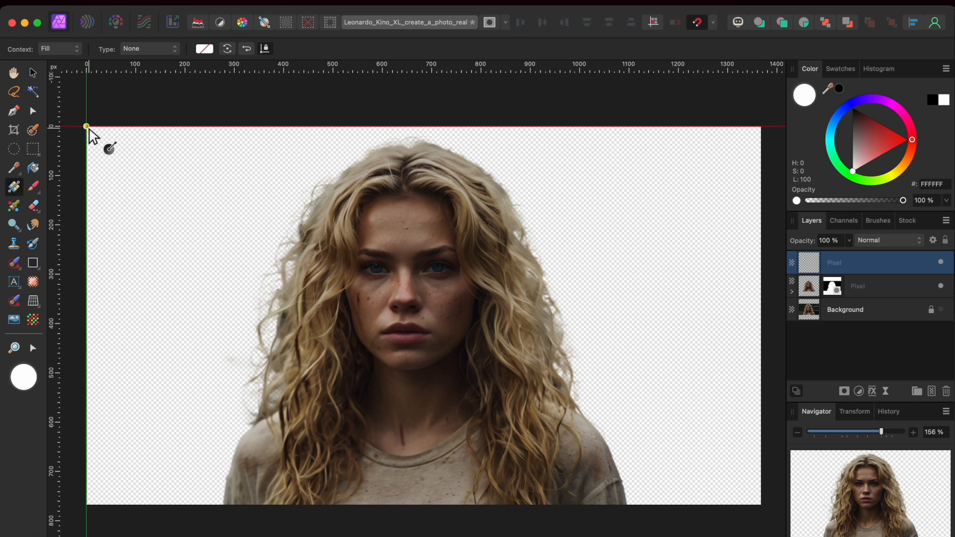
drag(86, 126, 736, 469)
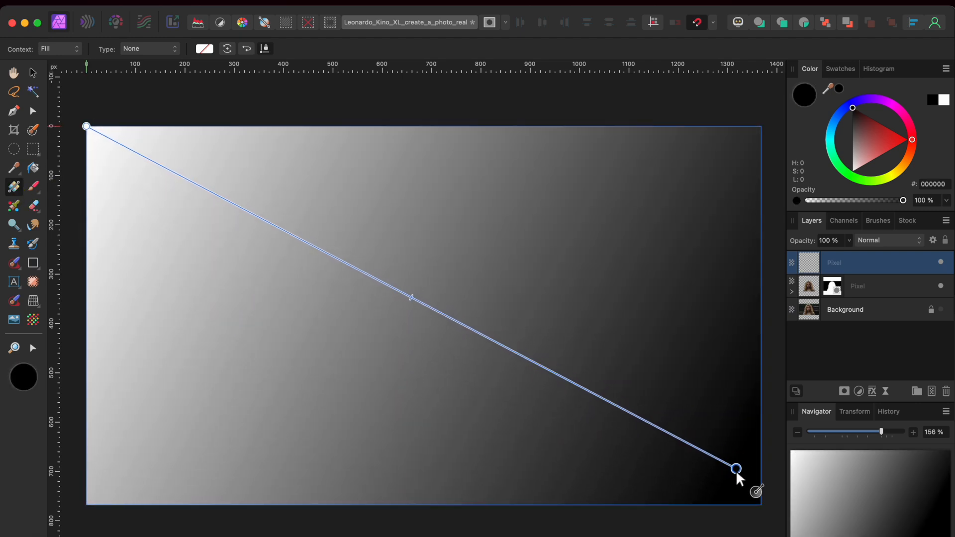
drag(735, 469, 747, 498)
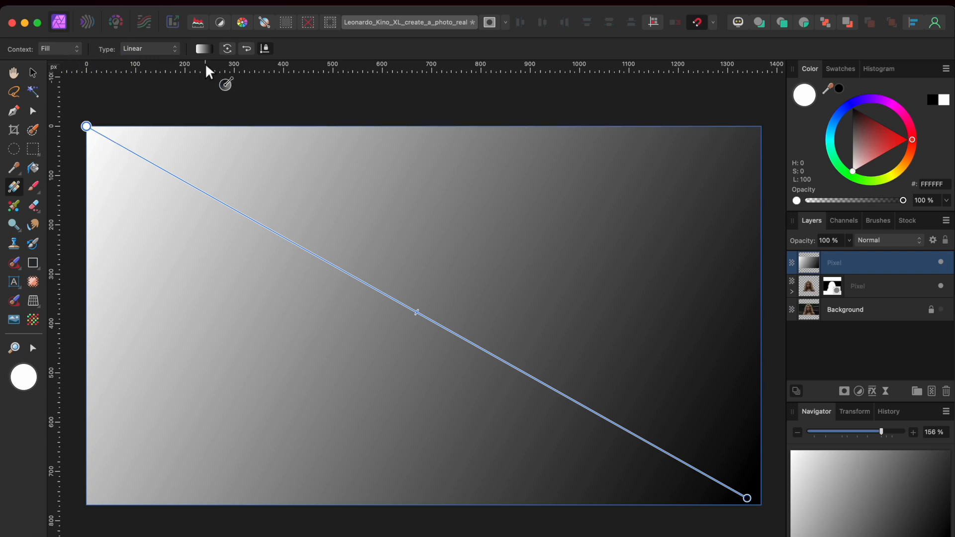
Make the gradient's start stop dark red at about 69% opacity
click(202, 48)
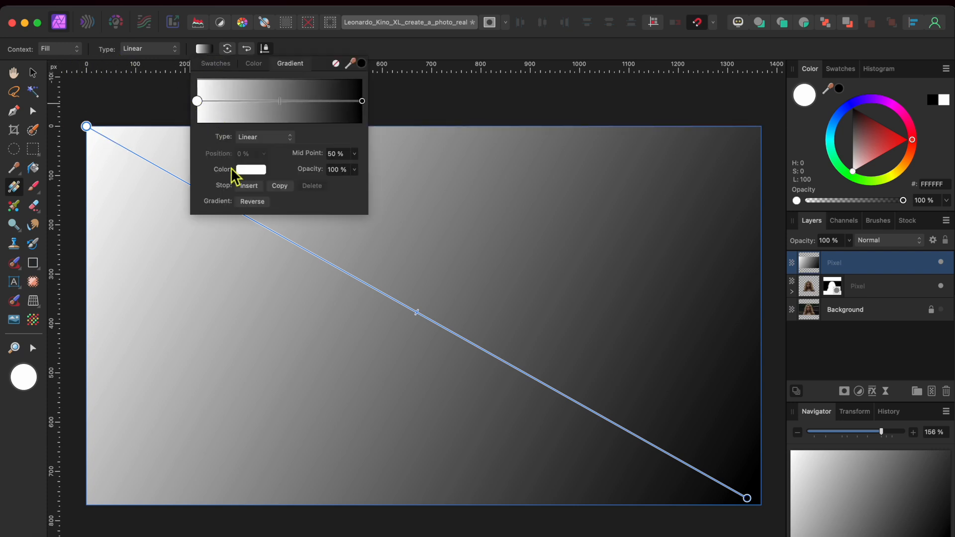
click(250, 170)
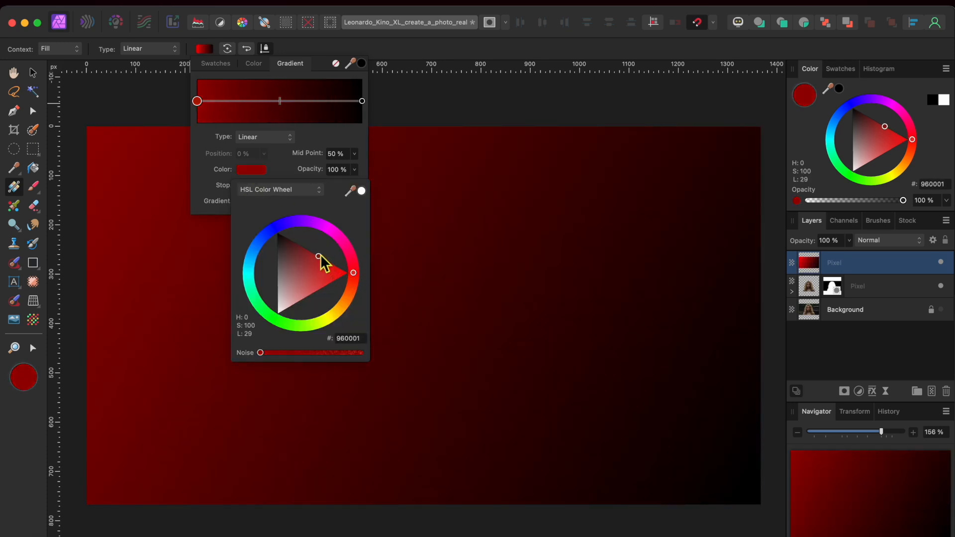
drag(86, 126, 746, 498)
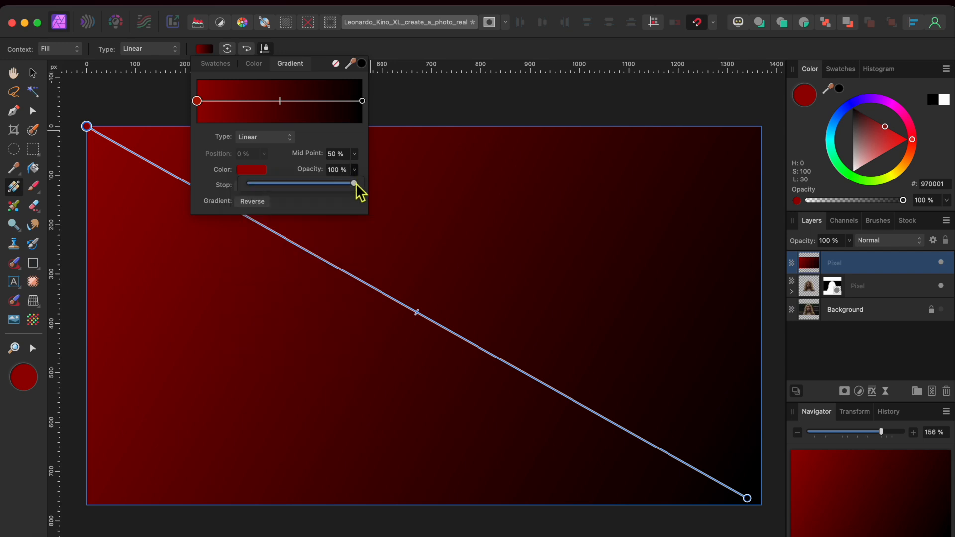
drag(353, 184, 325, 184)
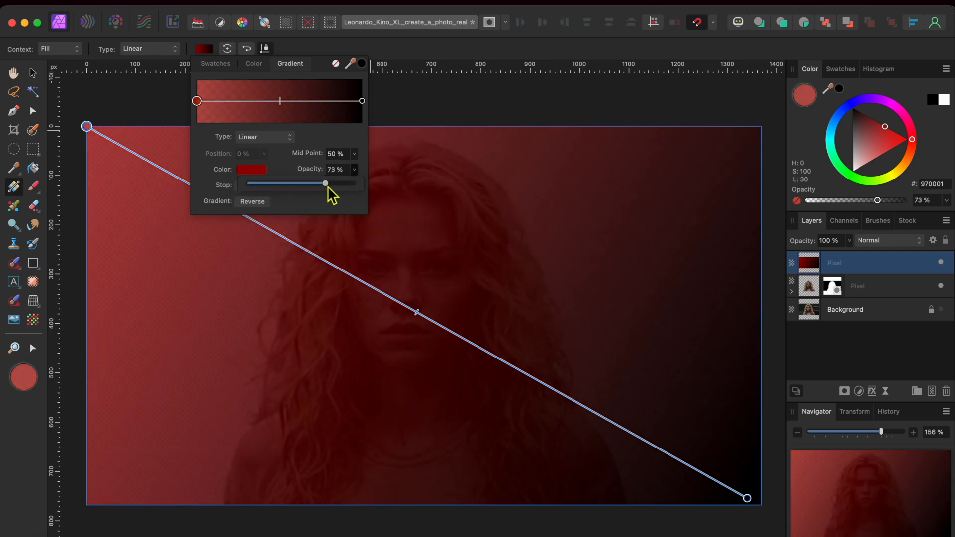
drag(325, 183, 320, 183)
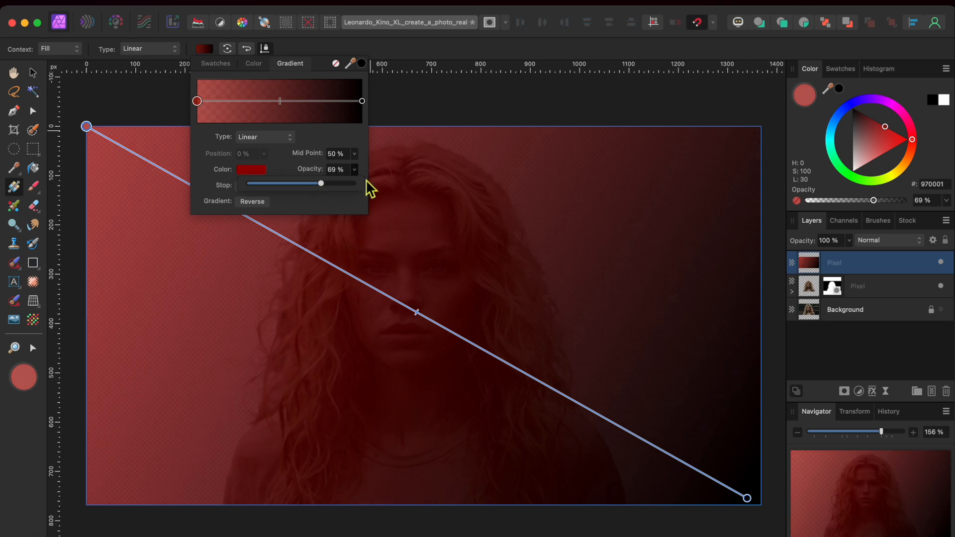
mouse_move(332, 119)
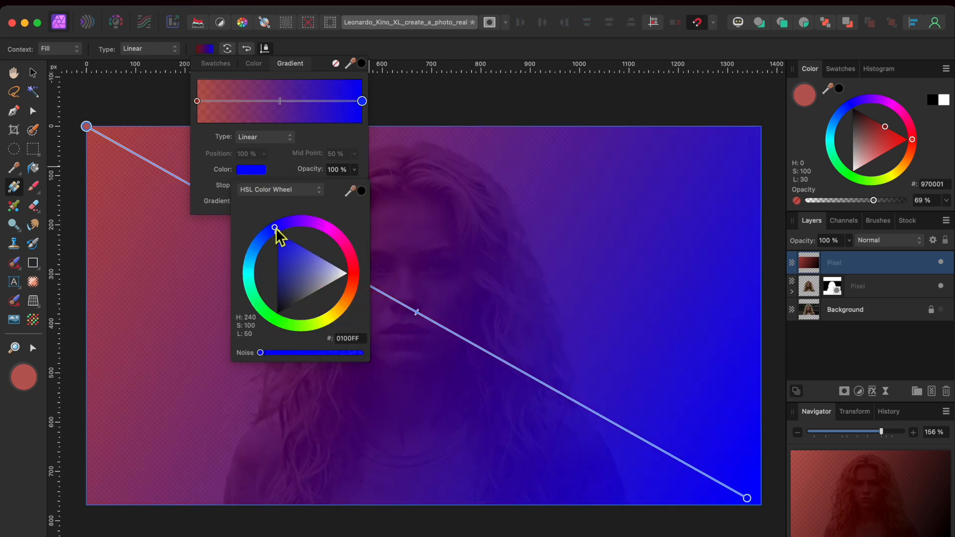
Make the gradient's end stop blue at about 73% opacity
drag(274, 229, 277, 255)
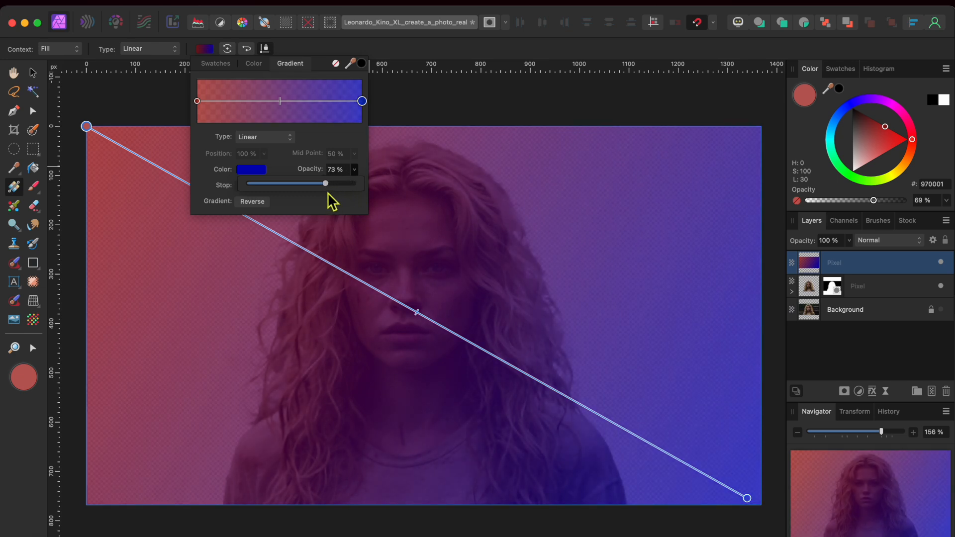
drag(325, 183, 329, 184)
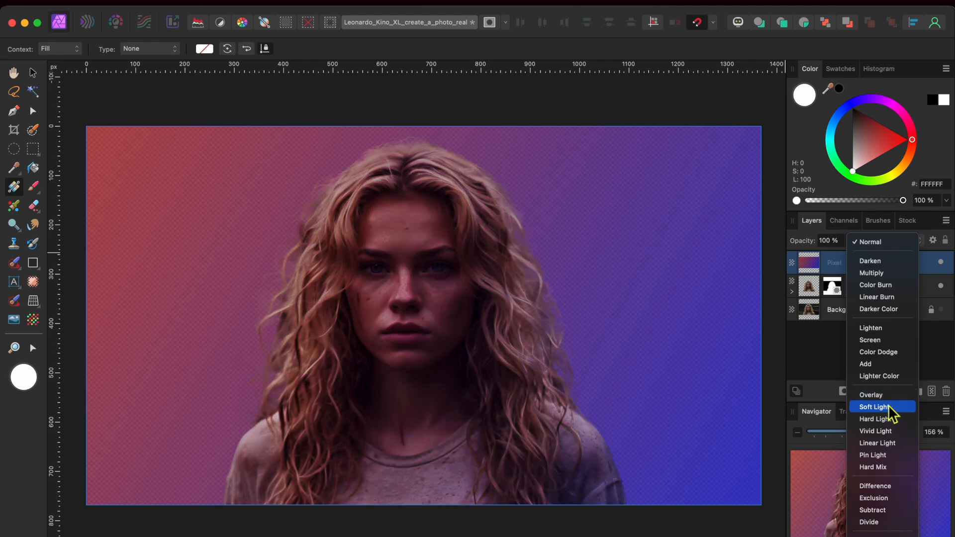
Set the gradient pixel layer's blend mode to Soft Light
click(876, 418)
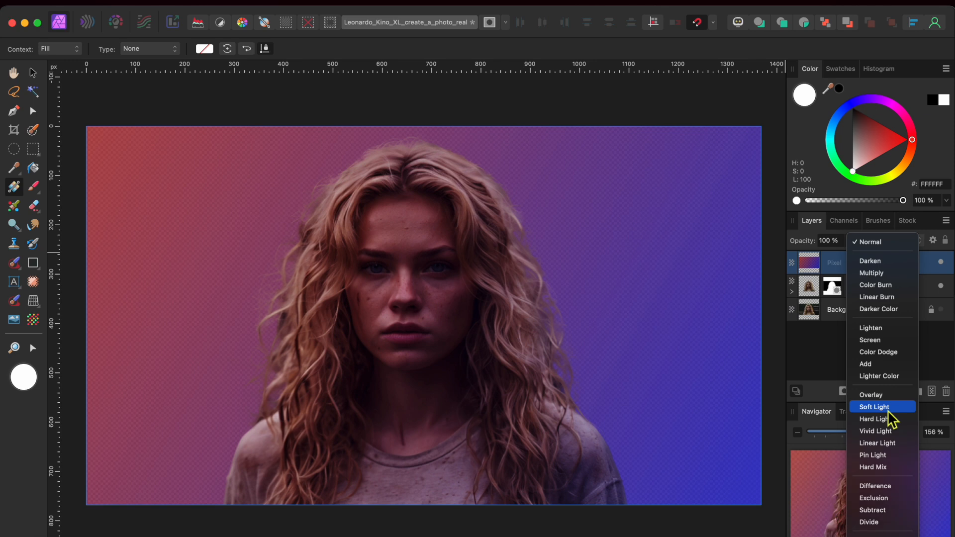
click(874, 407)
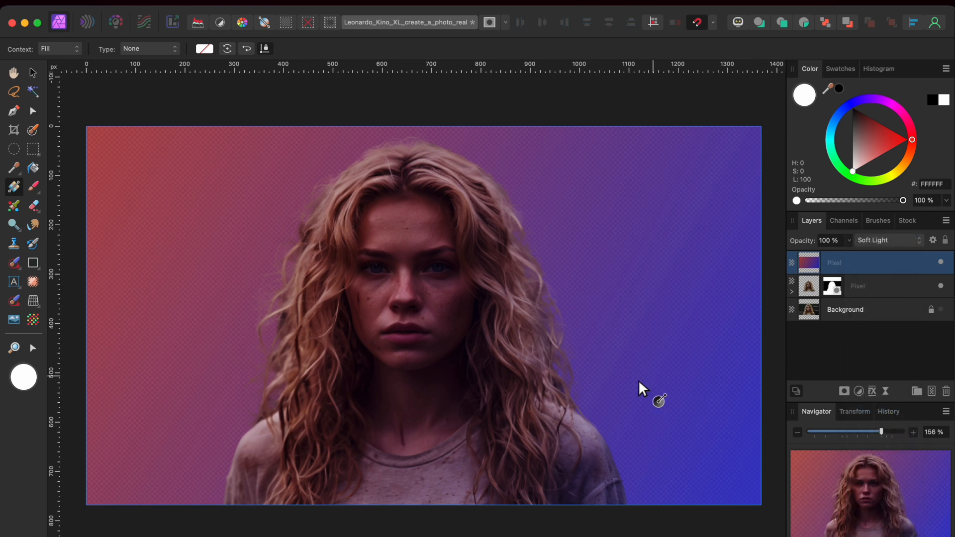
click(865, 286)
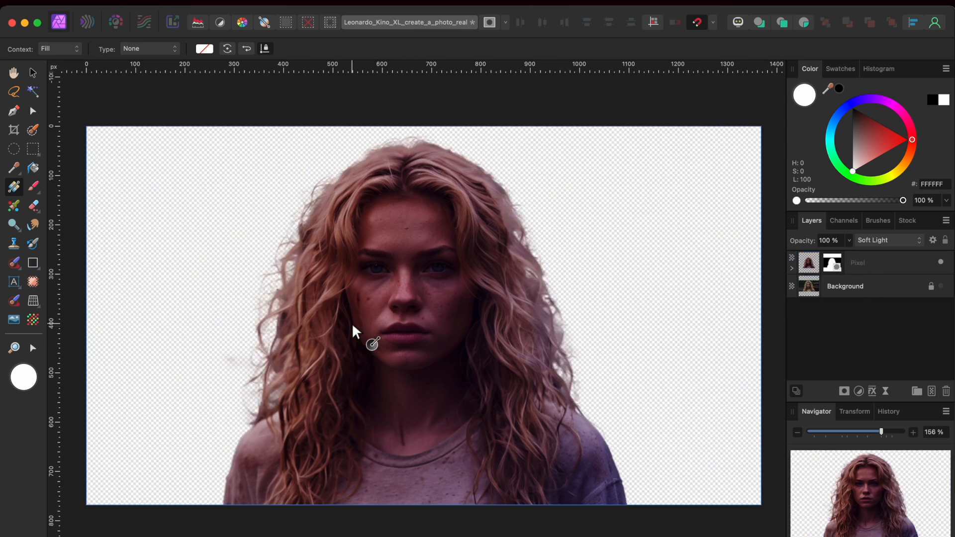
mouse_move(591, 393)
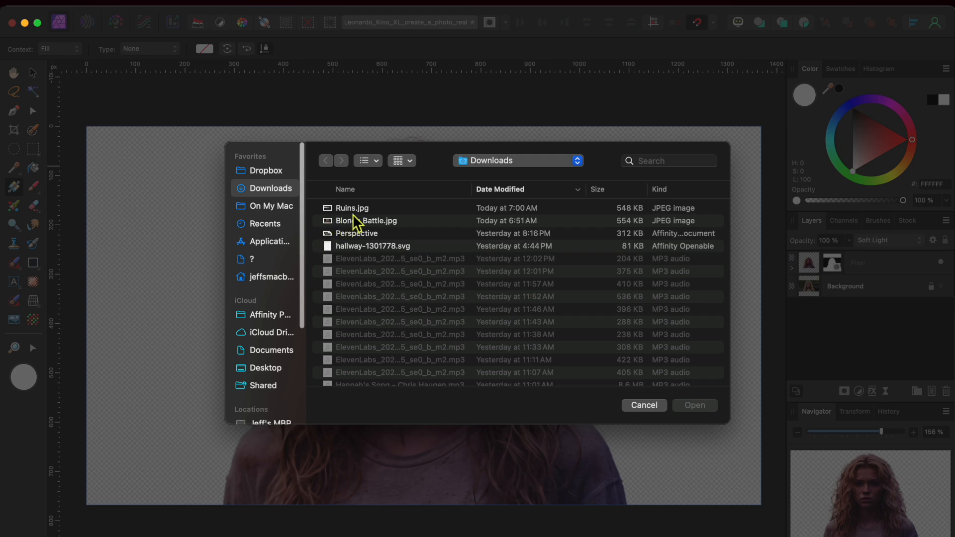
Select Ruins.jpg in the Place dialog and open it into the document
click(352, 208)
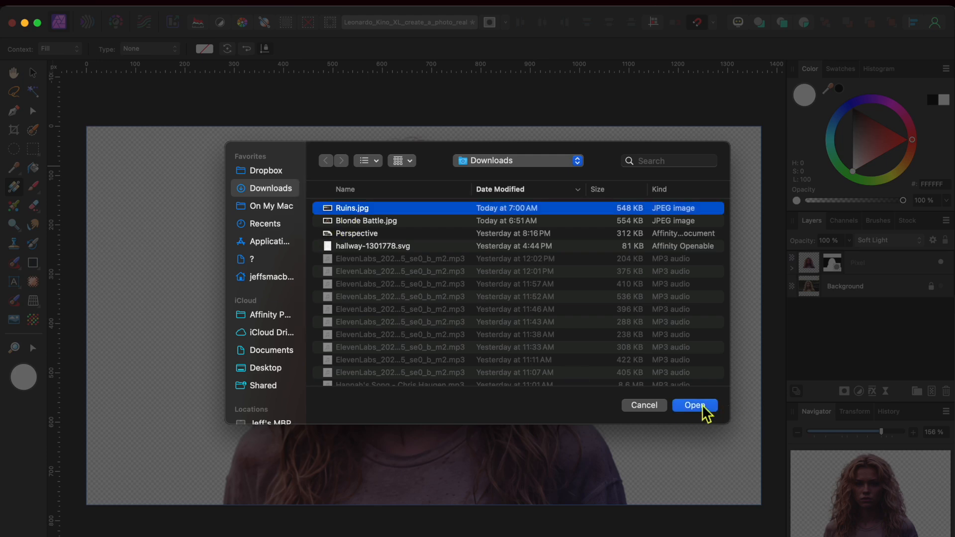
click(695, 405)
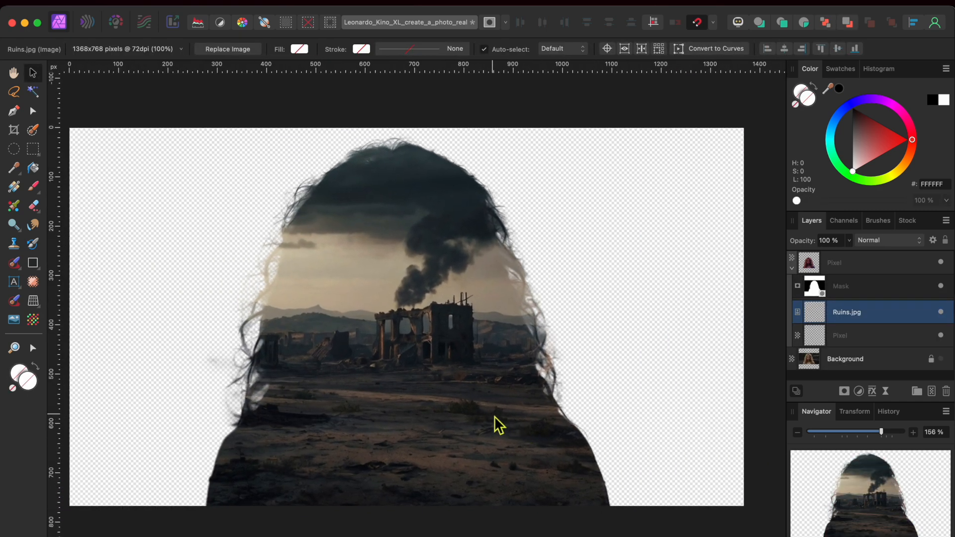
Drag the Ruins.jpg layer below the Background layer in the Layers panel
click(847, 312)
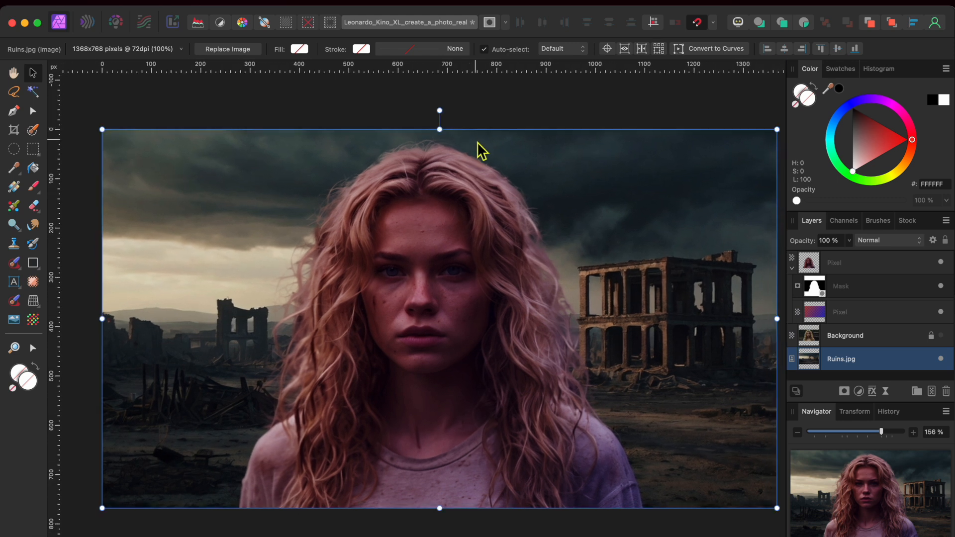
mouse_move(839, 320)
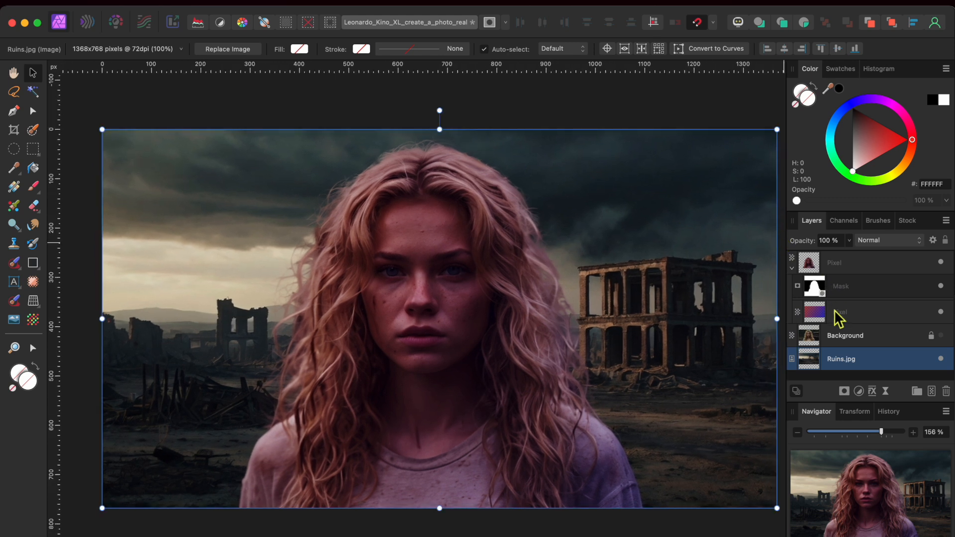
Select the purple gradient layer above Ruins.jpg in the Layers panel
click(853, 312)
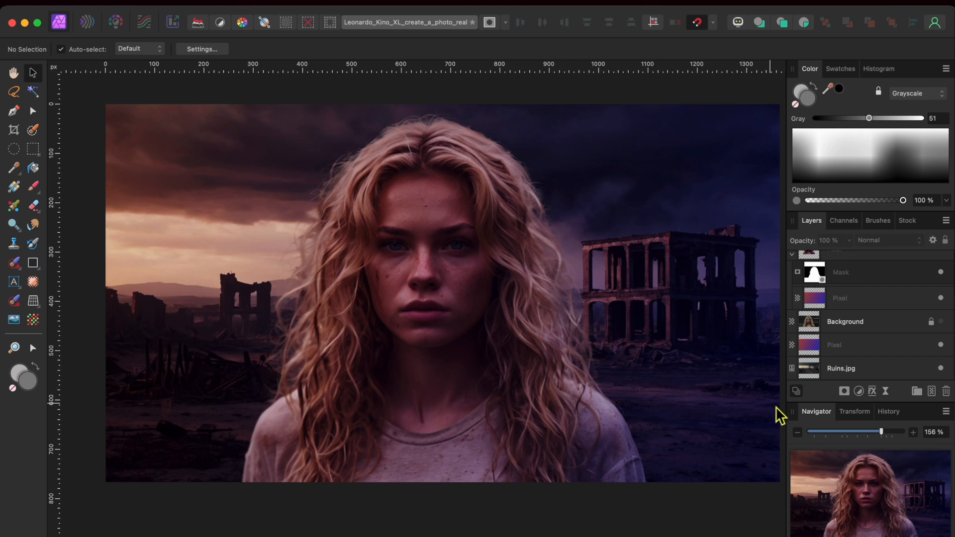
mouse_move(906, 323)
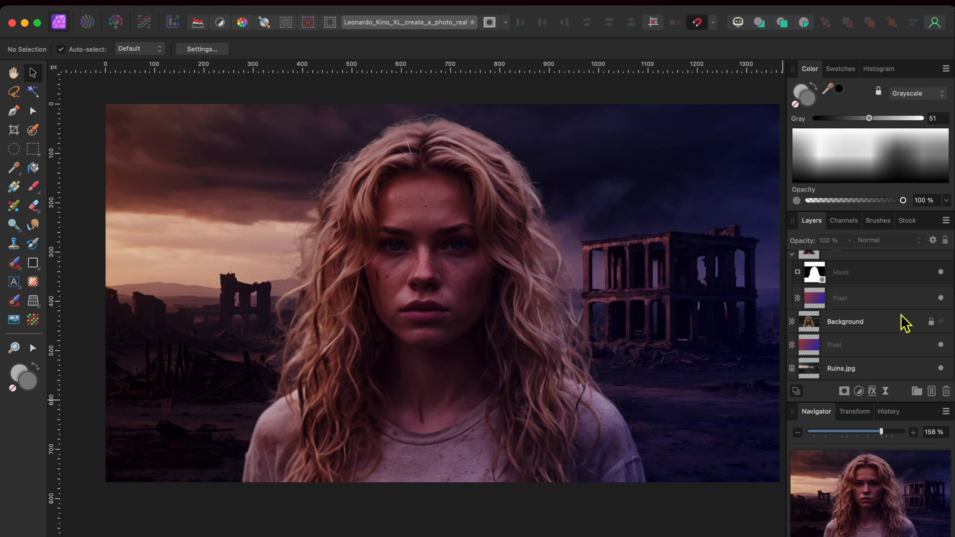
Select the woman's Background layer and bring up the brush library
click(844, 322)
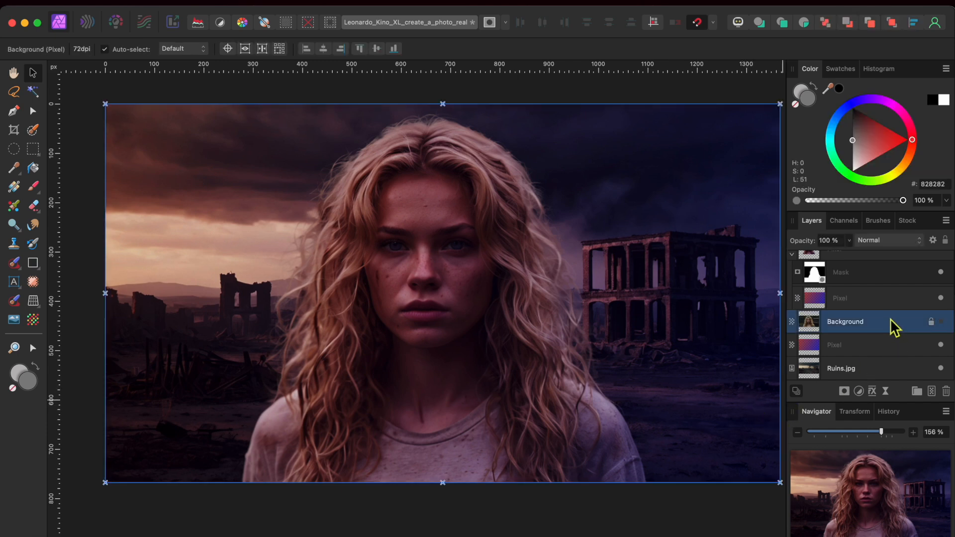
mouse_move(849, 347)
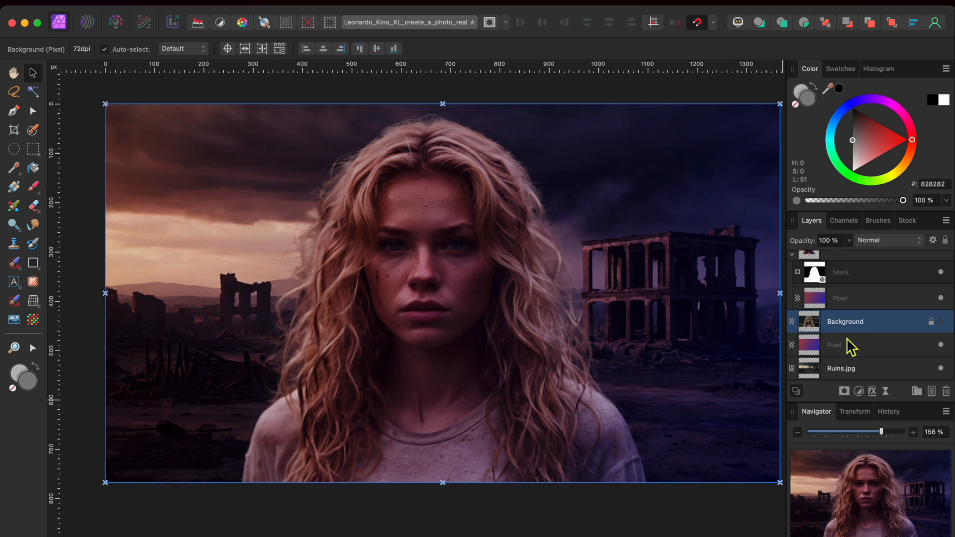
mouse_move(906, 359)
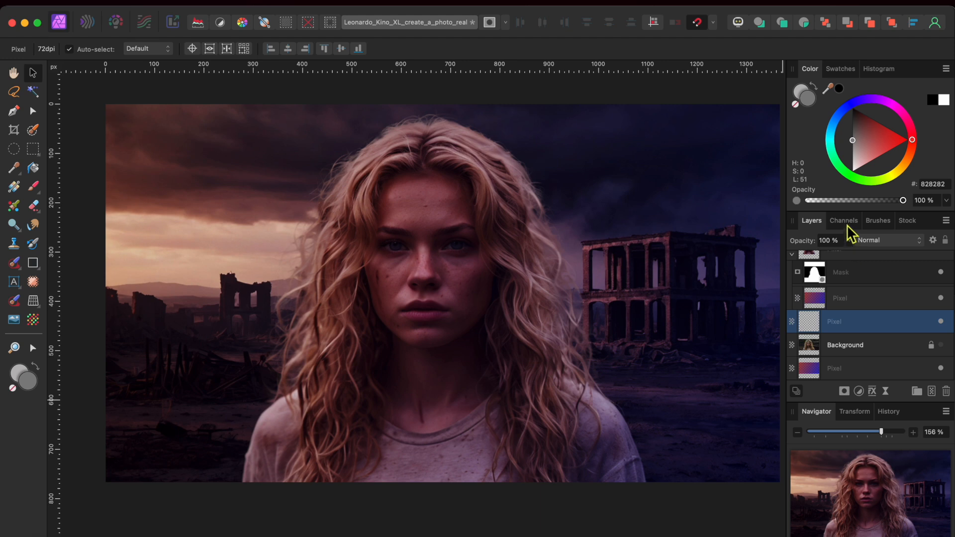
click(877, 220)
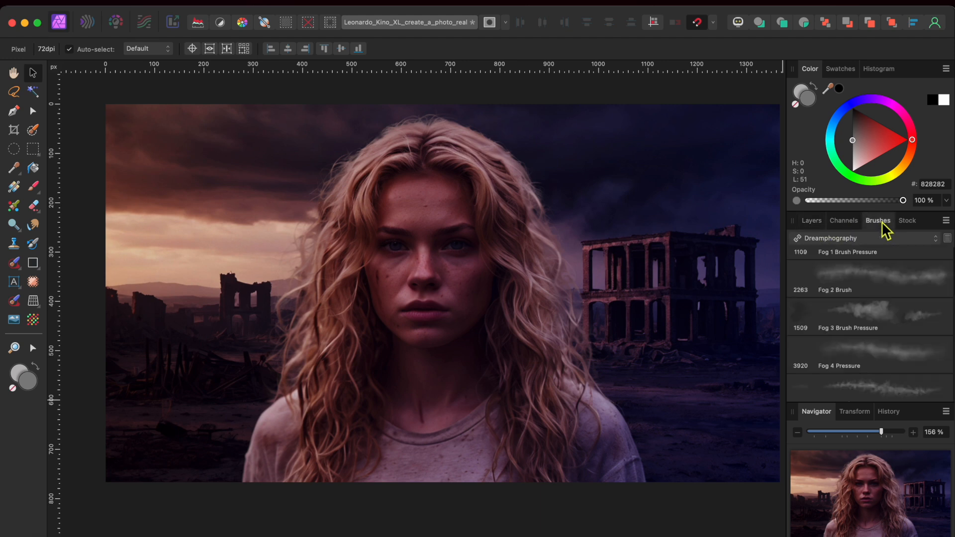
Pick the Dreamphography brush category and its Fog 3 Brush Pressure brush
click(830, 238)
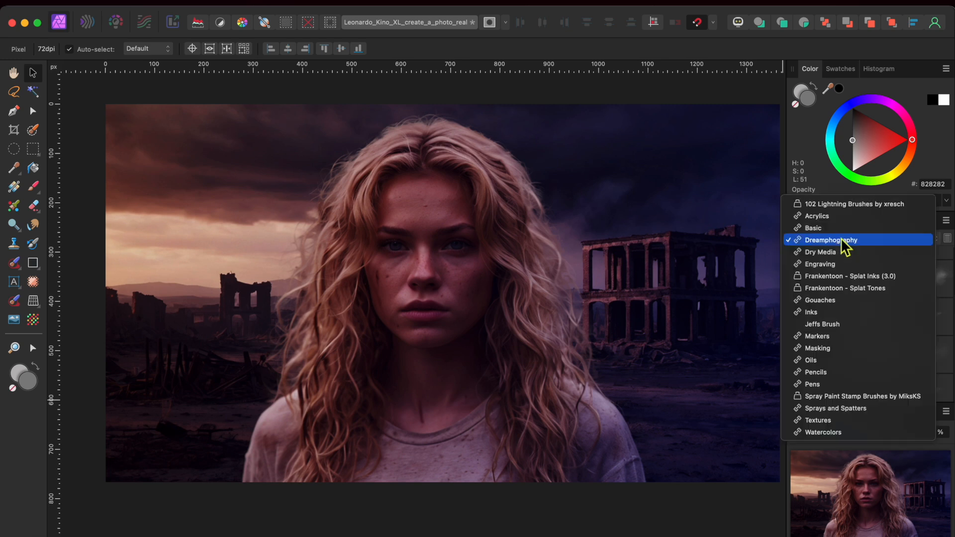
mouse_move(852, 246)
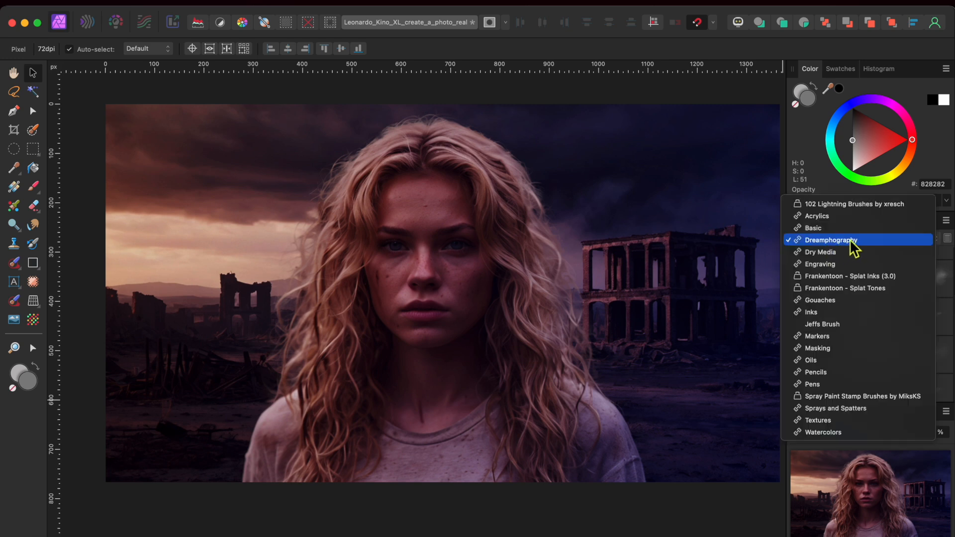
click(831, 240)
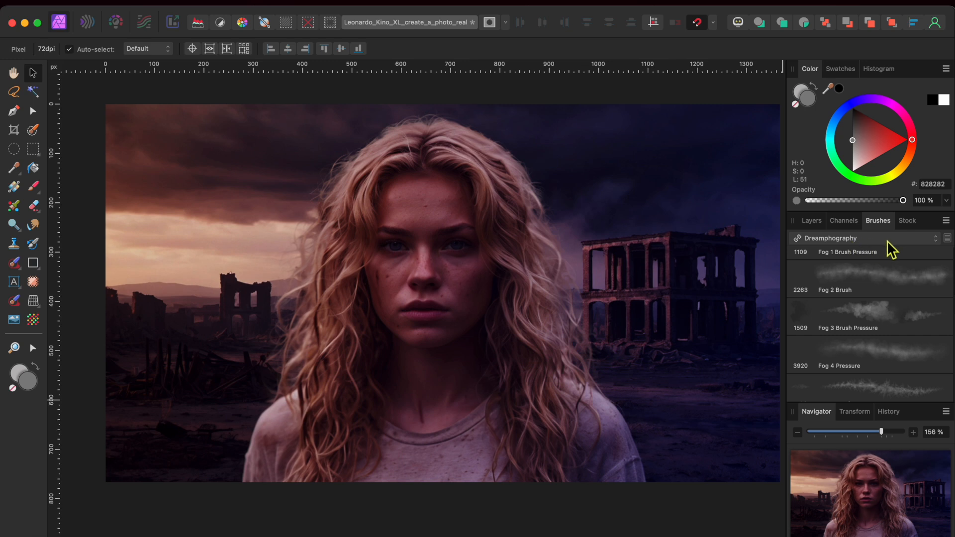
mouse_move(839, 294)
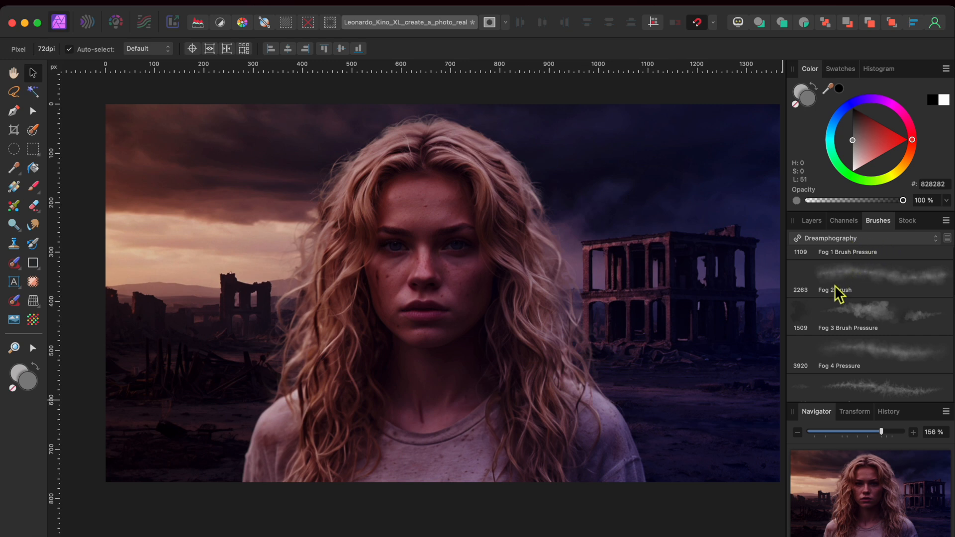
mouse_move(900, 296)
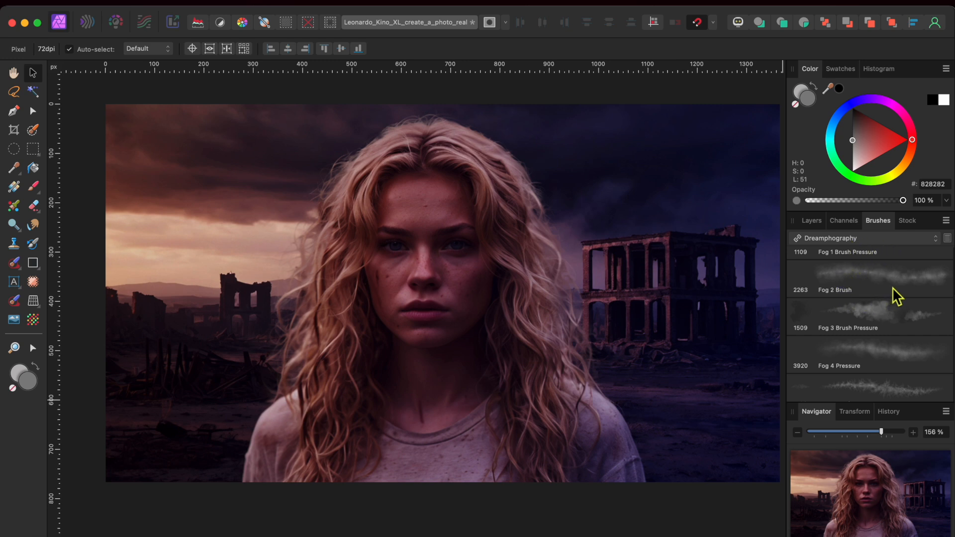
mouse_move(900, 296)
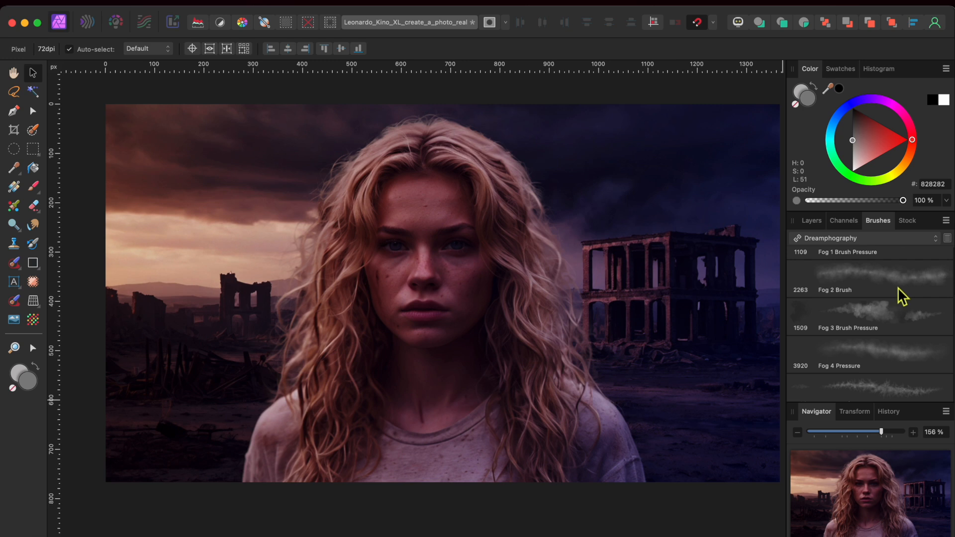
mouse_move(896, 324)
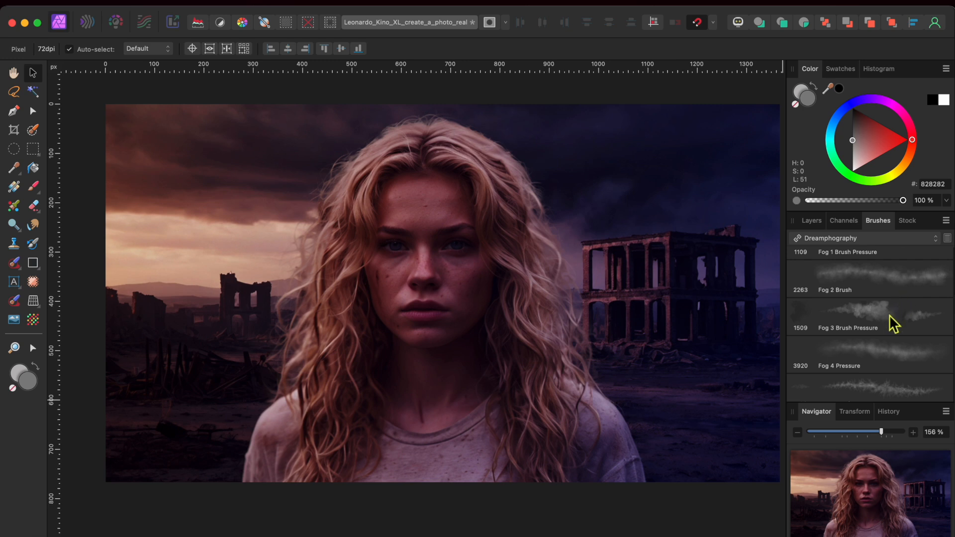
mouse_move(887, 323)
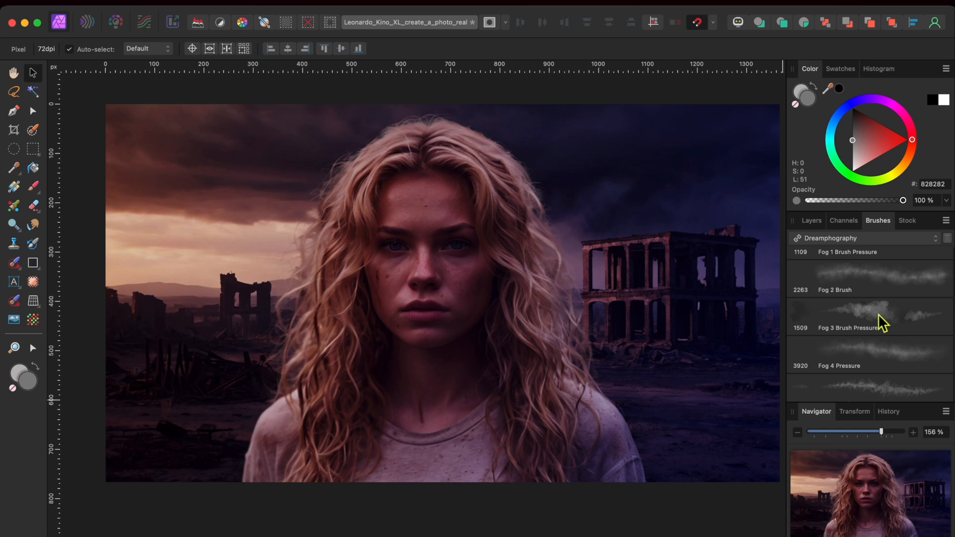
click(865, 316)
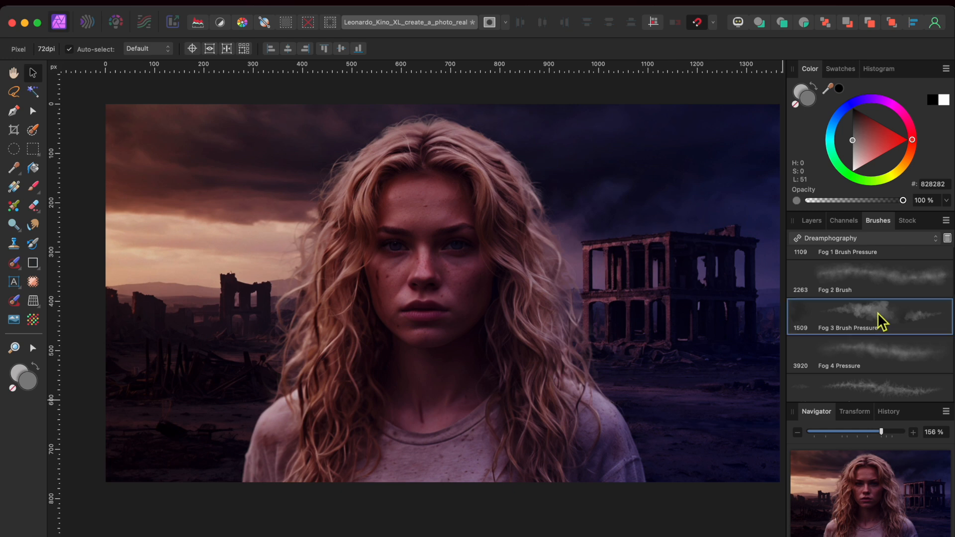
mouse_move(855, 325)
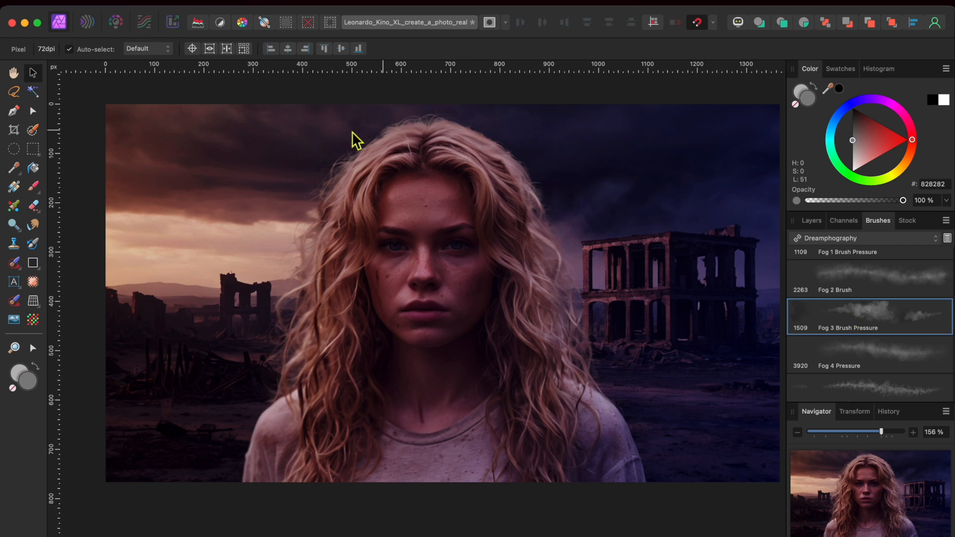
mouse_move(106, 220)
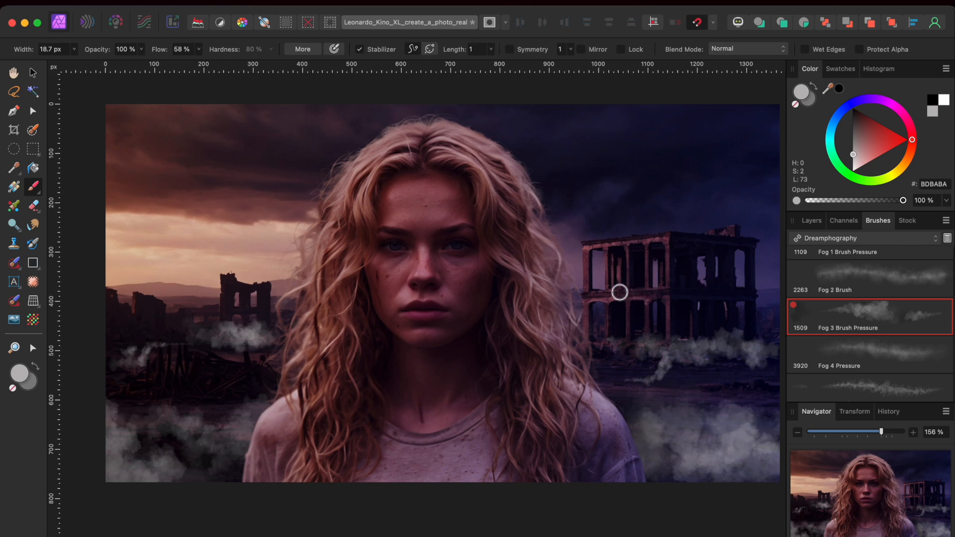
Brush a light grey fog stroke across the ruined building on the right
drag(618, 291, 716, 290)
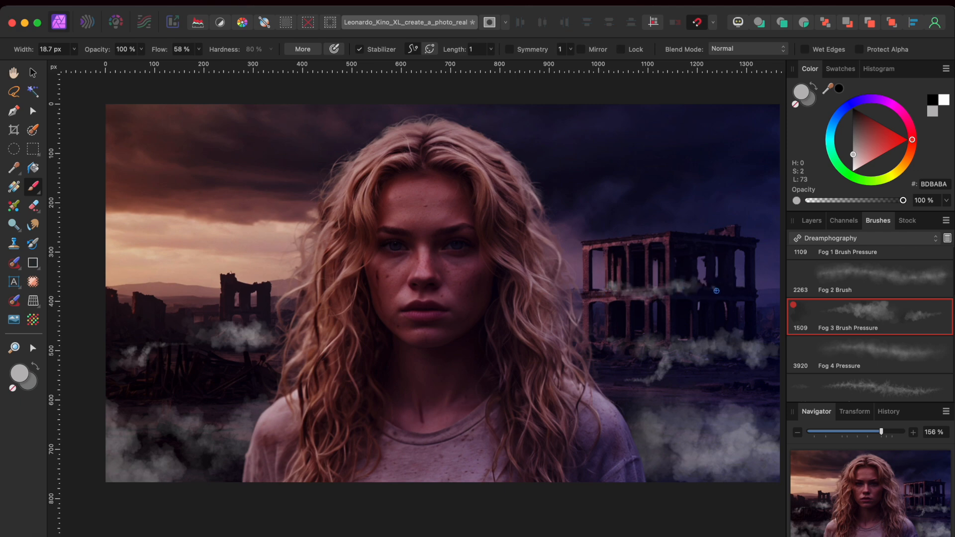